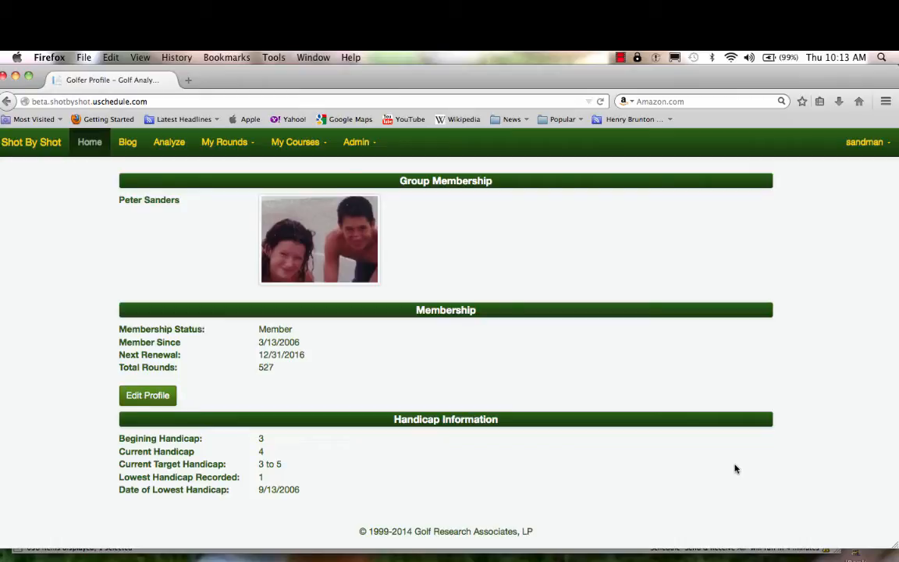
pyautogui.moveTo(80, 181)
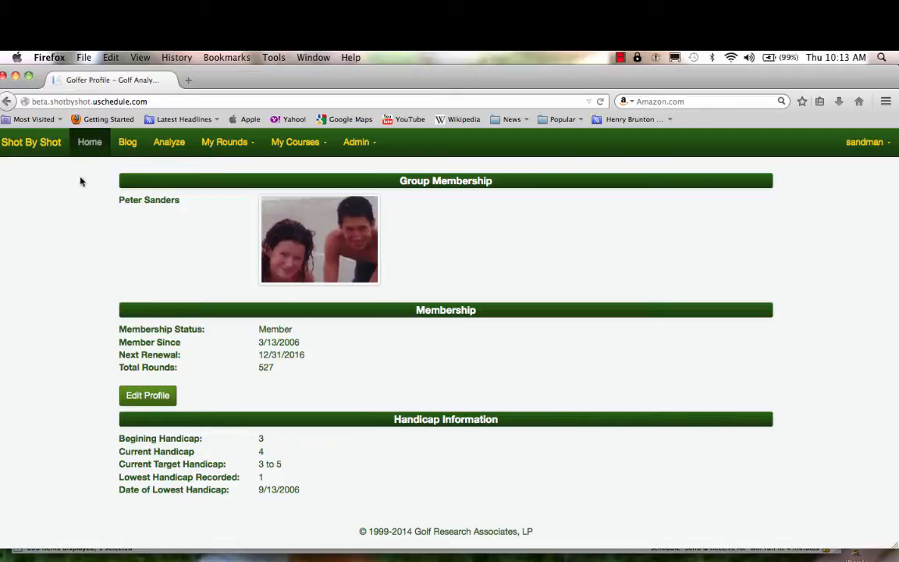
pyautogui.moveTo(295, 141)
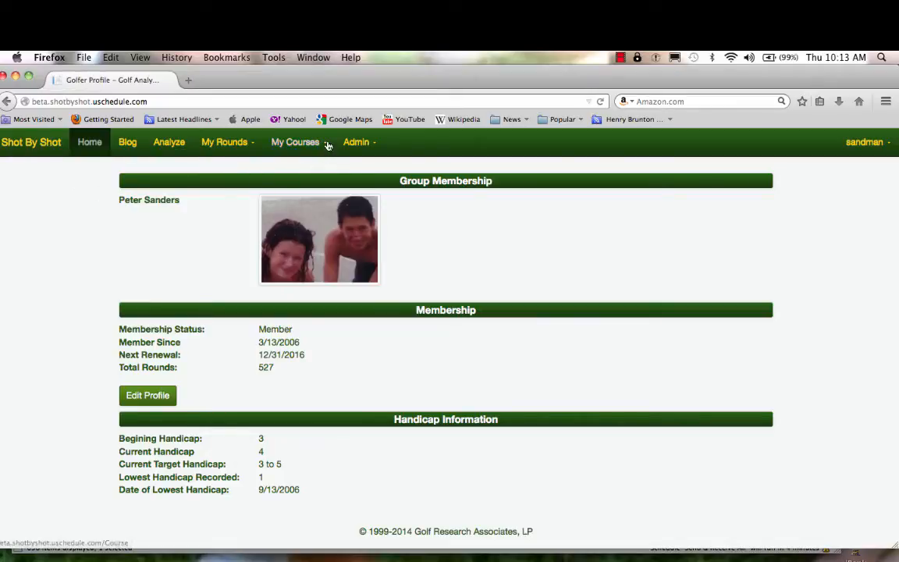
# Use the My Courses menu to bring up a blank add-course form
pyautogui.click(295, 141)
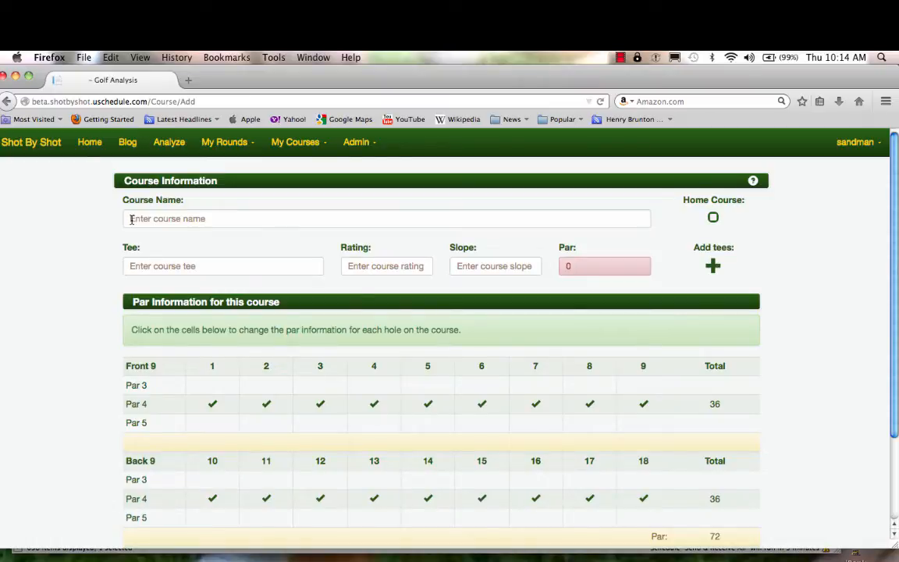
# Name the course 'Winged Foot GC - East', add Blue tees (73.9, 141, par 72), mark as home
pyautogui.click(386, 217)
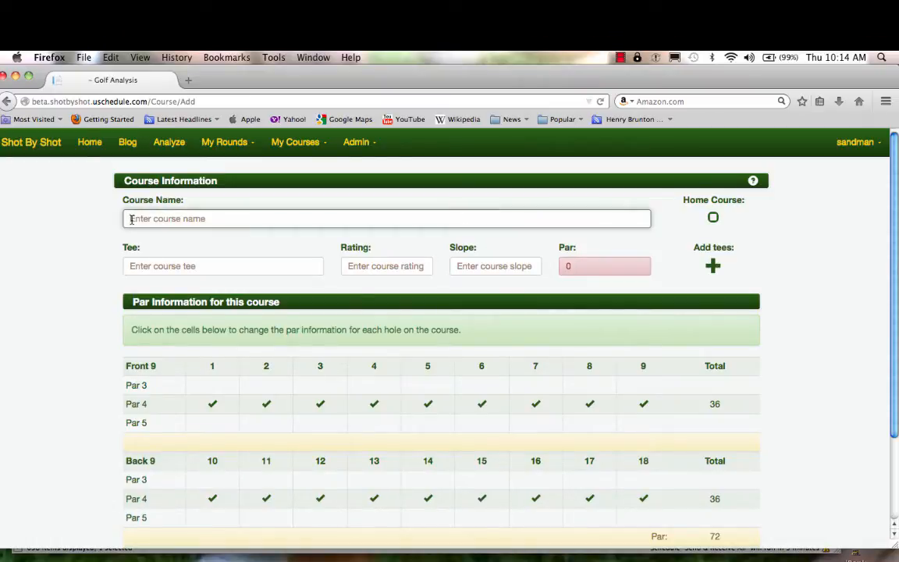
pyautogui.write('Winged Foot GC - East')
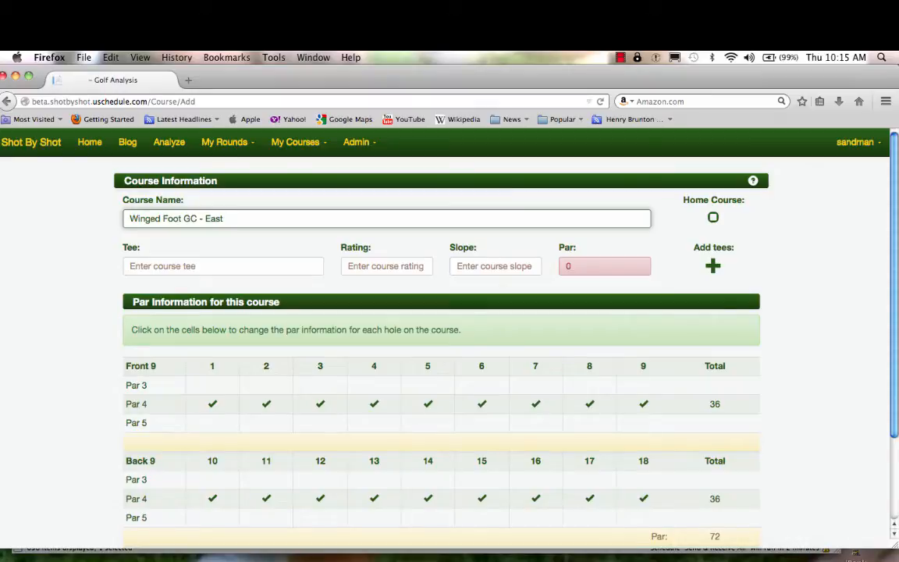
pyautogui.click(223, 266)
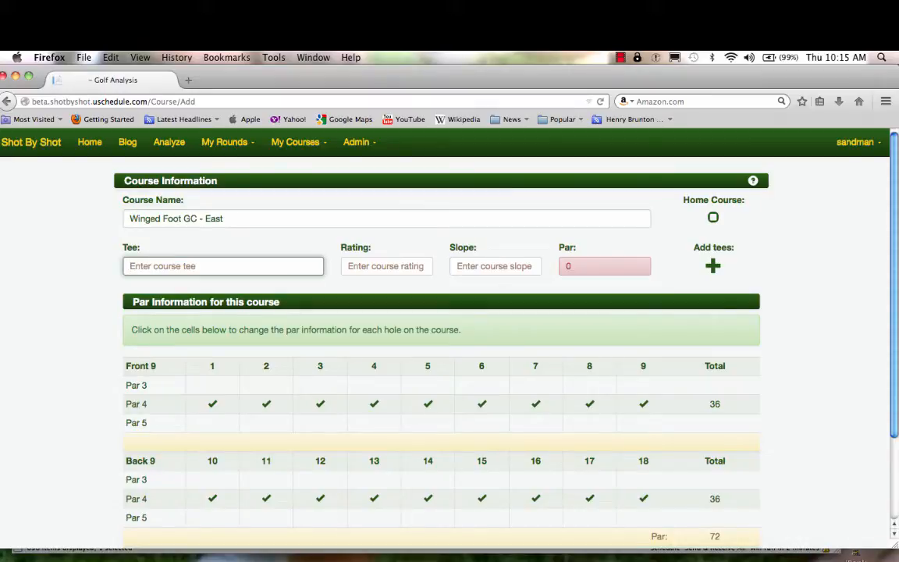
pyautogui.write('Blue')
pyautogui.click(495, 266)
pyautogui.write('141')
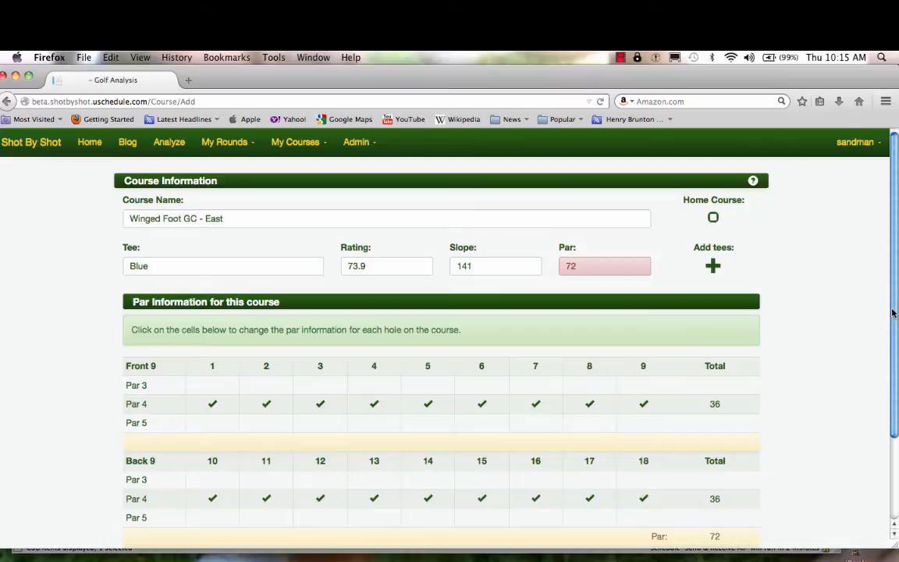
pyautogui.moveTo(808, 239)
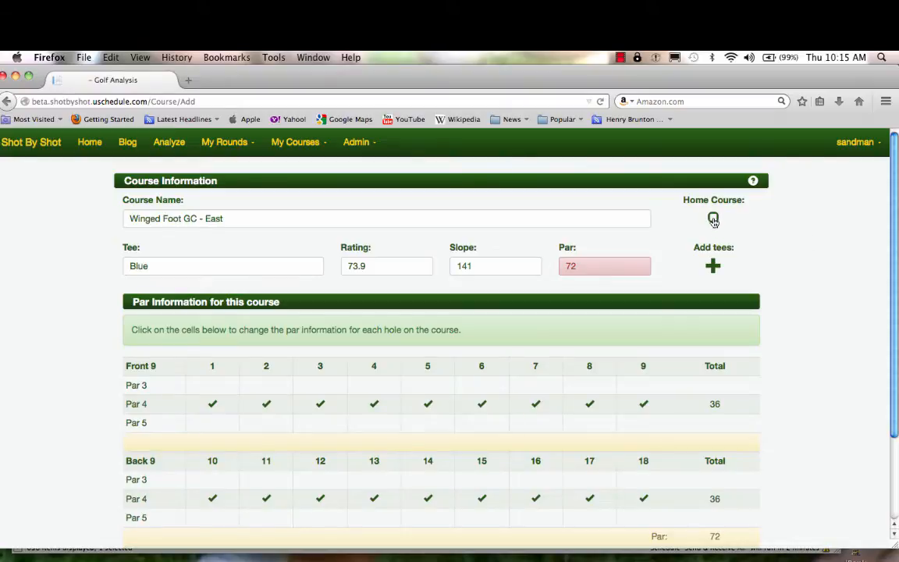
pyautogui.click(712, 217)
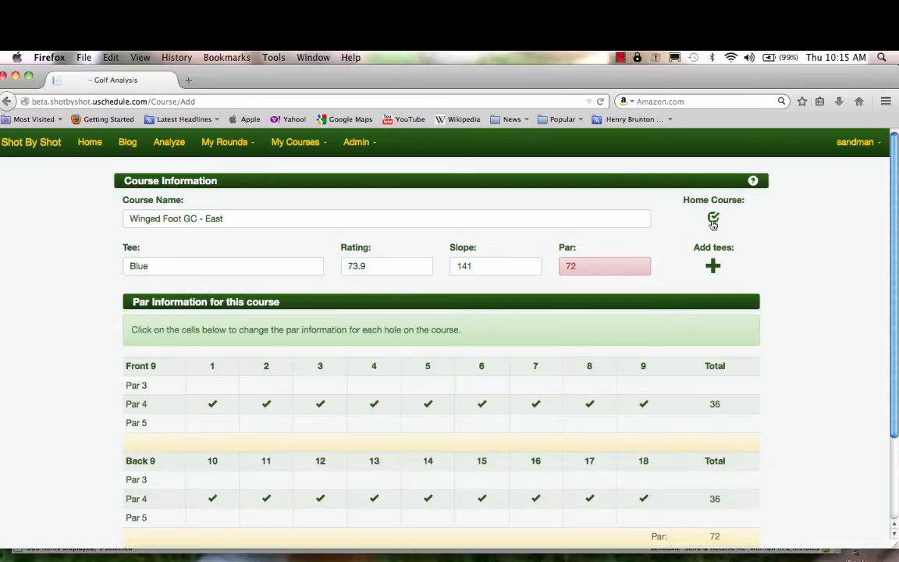
# Clear home-course status and change hole pars, including hole 3 to par 3, for totals 37/35/72
pyautogui.click(712, 217)
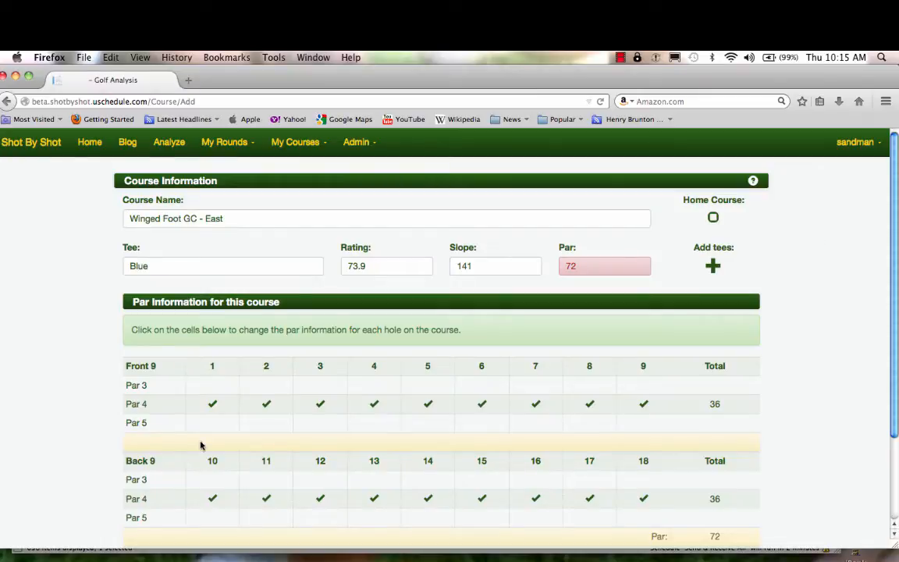
pyautogui.moveTo(833, 414)
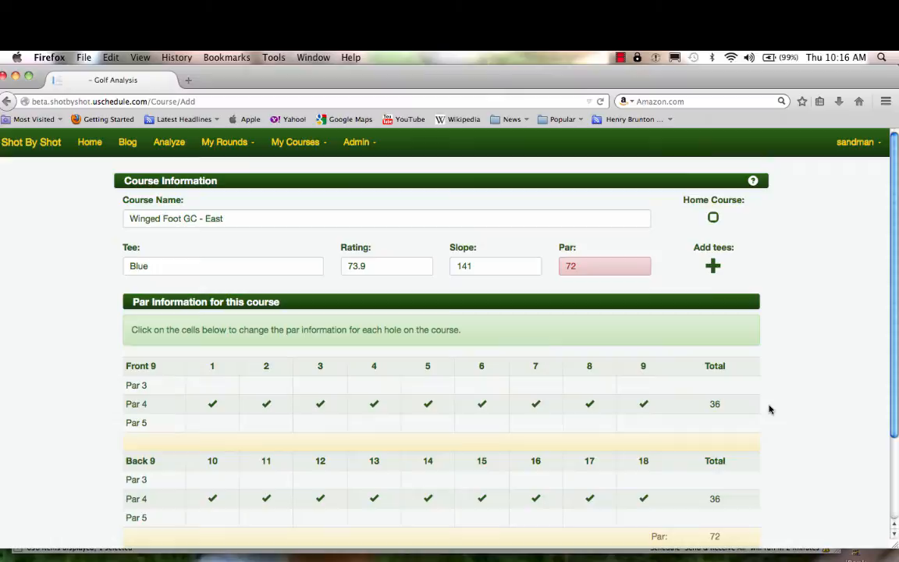
pyautogui.click(320, 385)
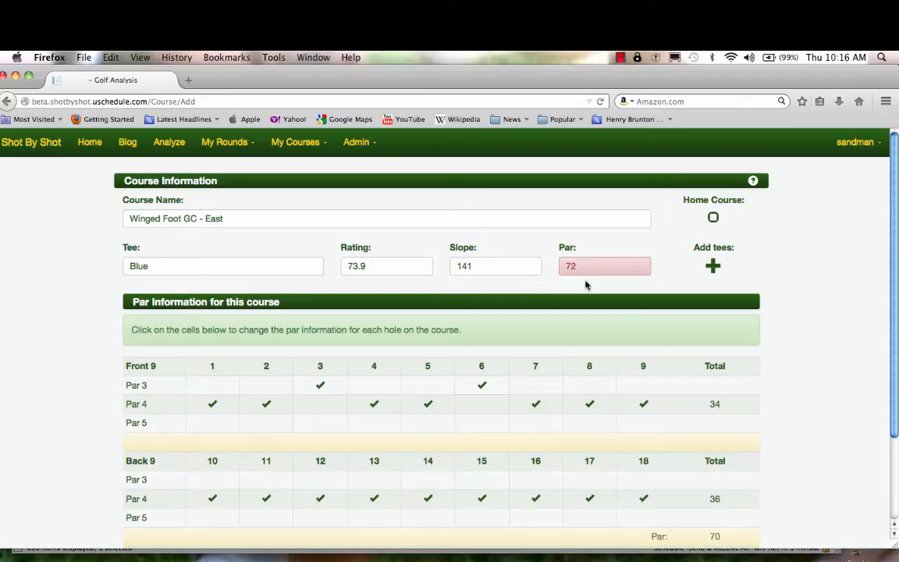
pyautogui.click(265, 422)
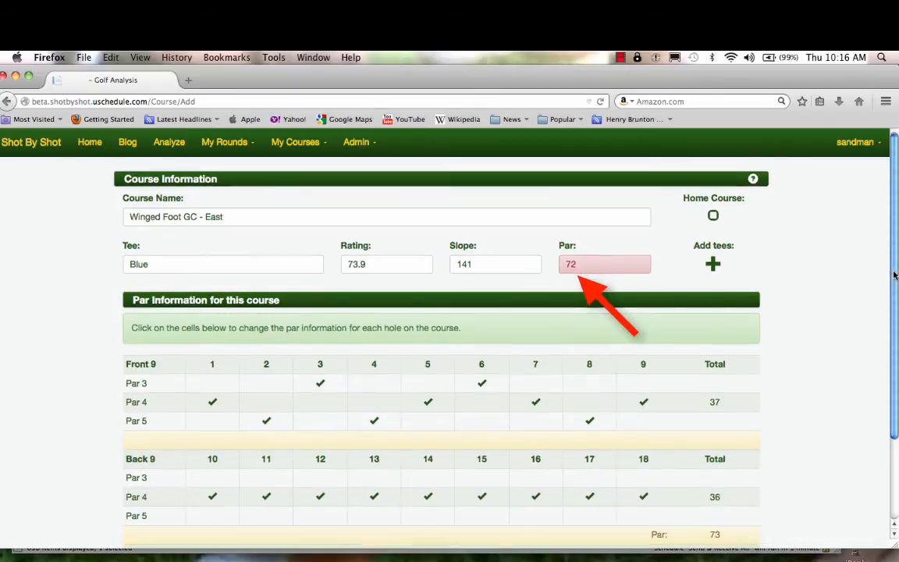
pyautogui.scroll(-3)
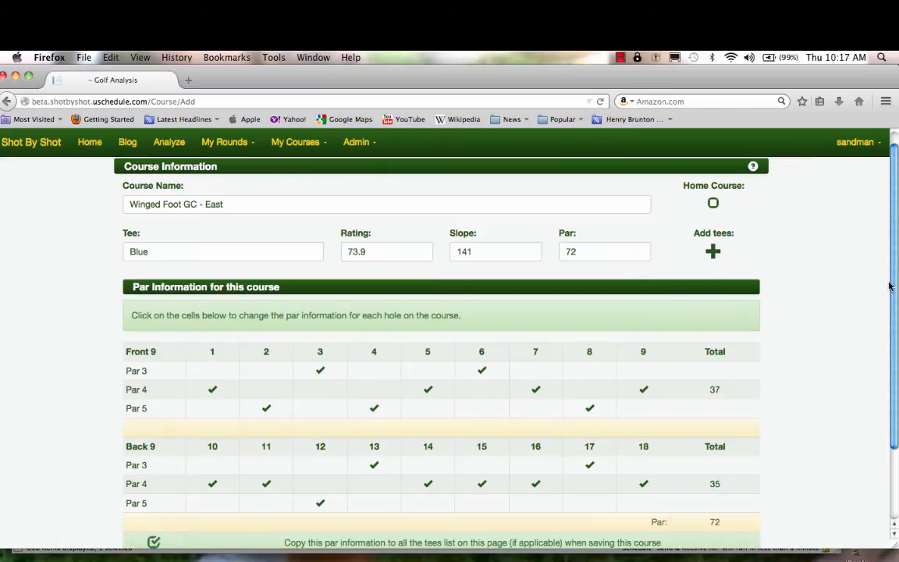
# Add a White tee row with rating 72.1, slope 136 and par 72
pyautogui.scroll(-3)
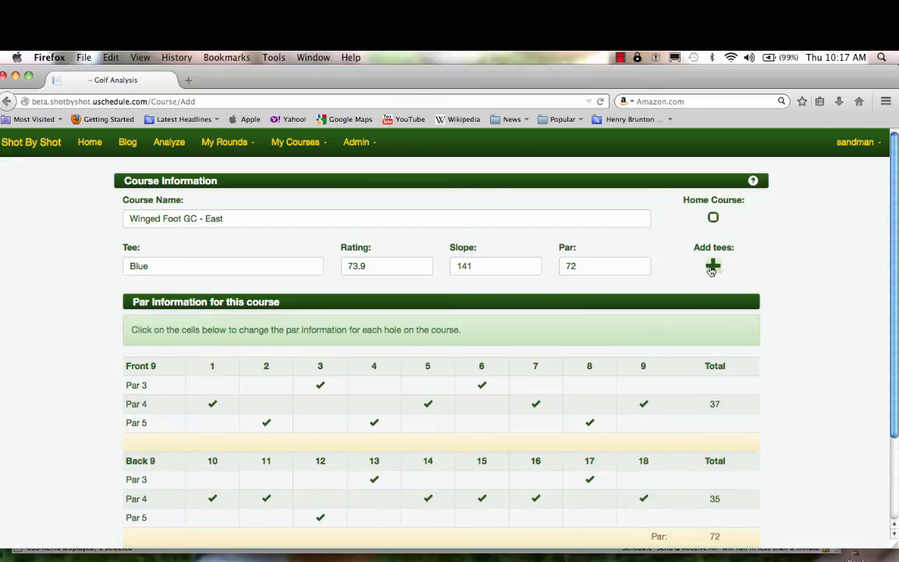
pyautogui.click(711, 266)
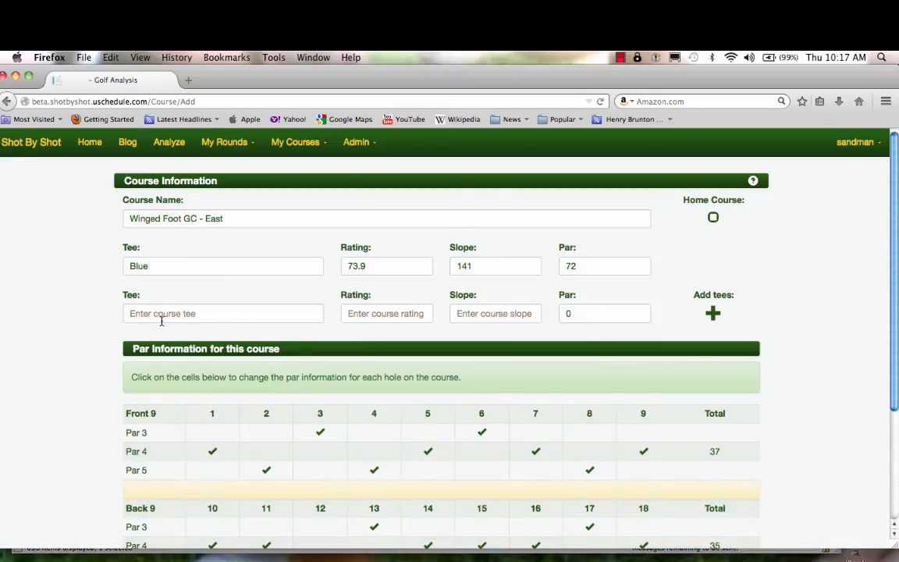
pyautogui.write('136')
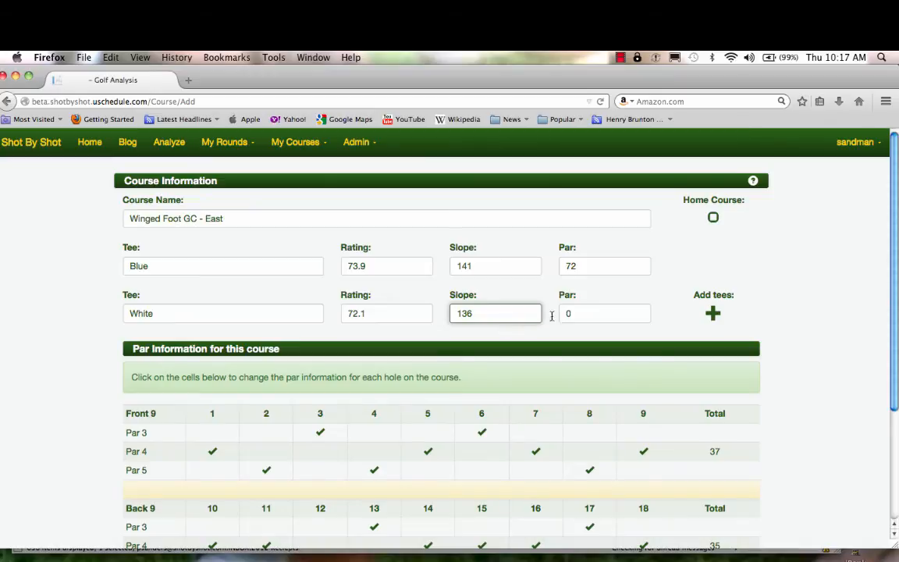
pyautogui.write('72')
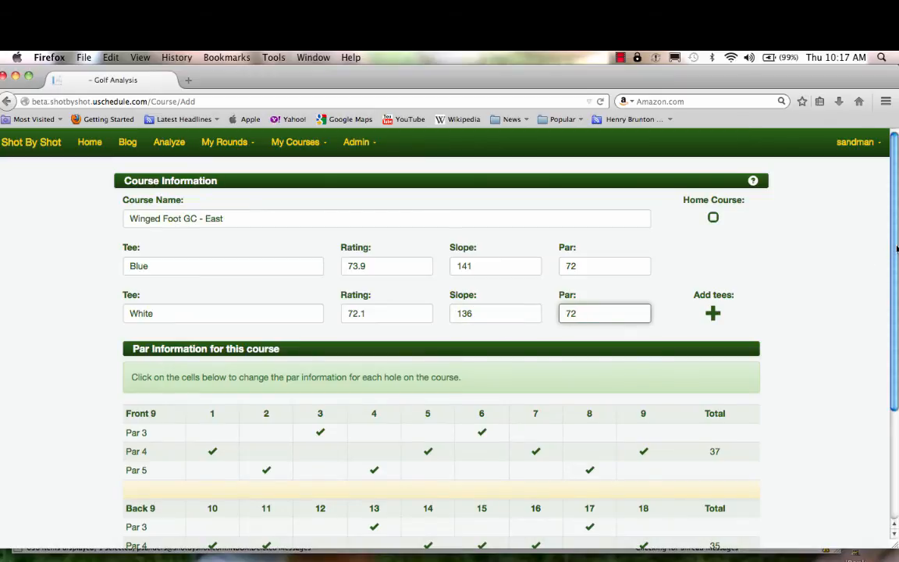
pyautogui.scroll(-3)
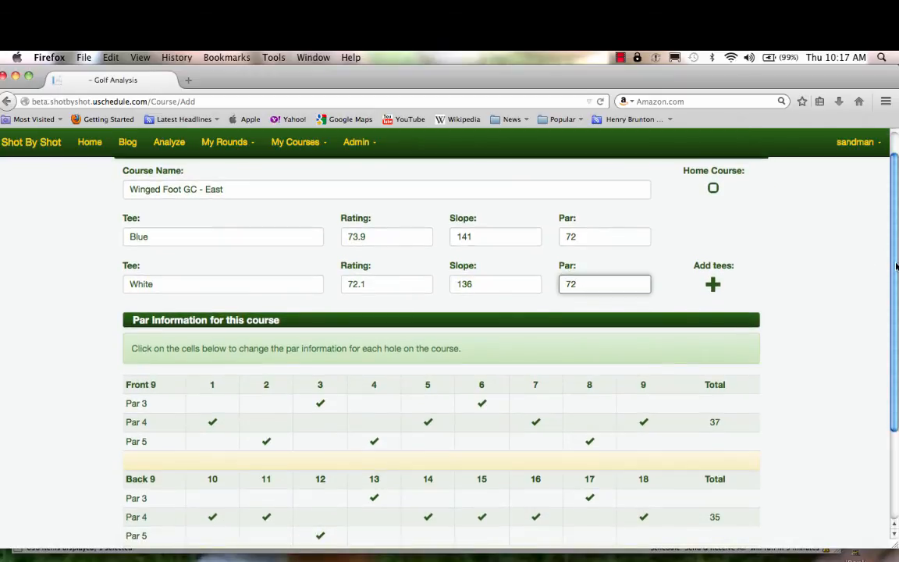
pyautogui.scroll(-3)
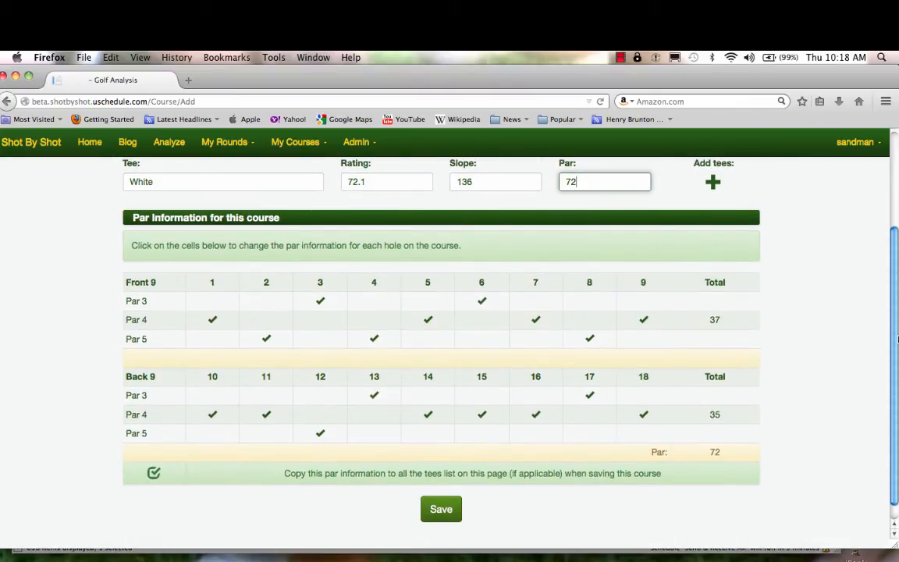
pyautogui.moveTo(466, 505)
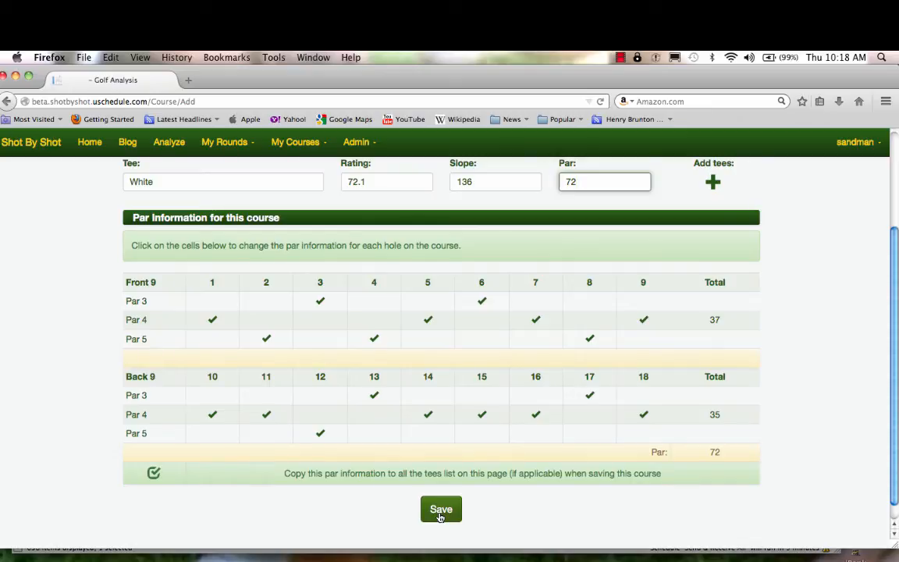
# Save Winged Foot GC - East and dismiss the Saving Course confirmation
pyautogui.click(441, 508)
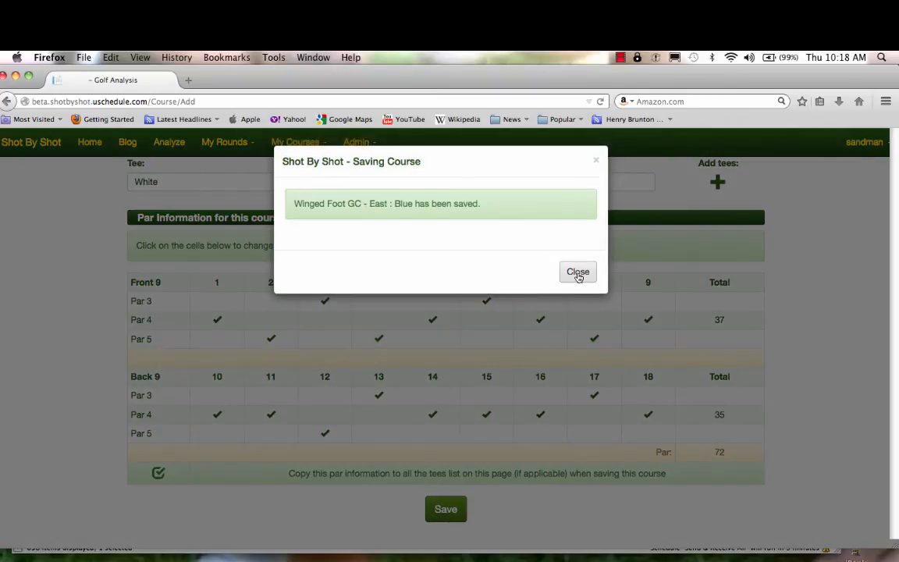
pyautogui.click(577, 272)
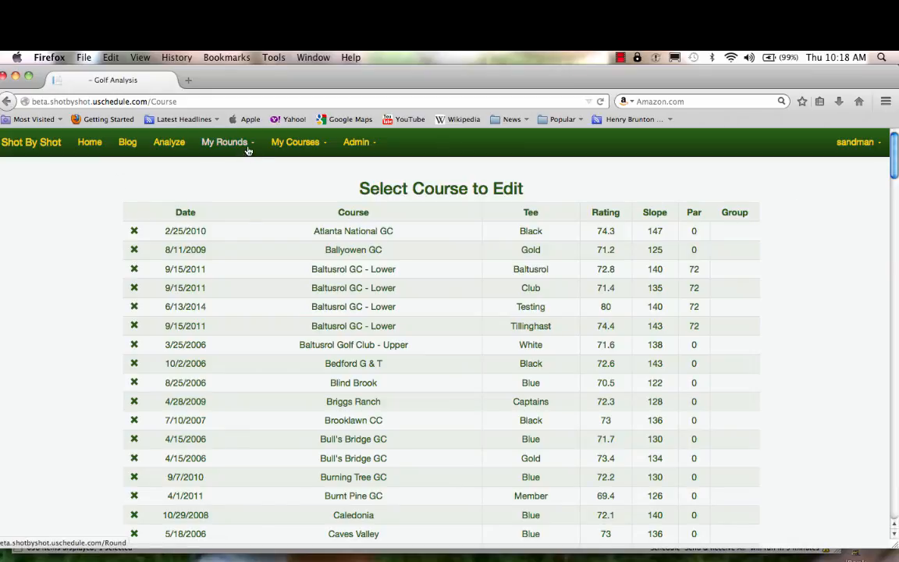
# Start a new round from My Rounds with course Winged Foot GC - East : Blue
pyautogui.click(224, 141)
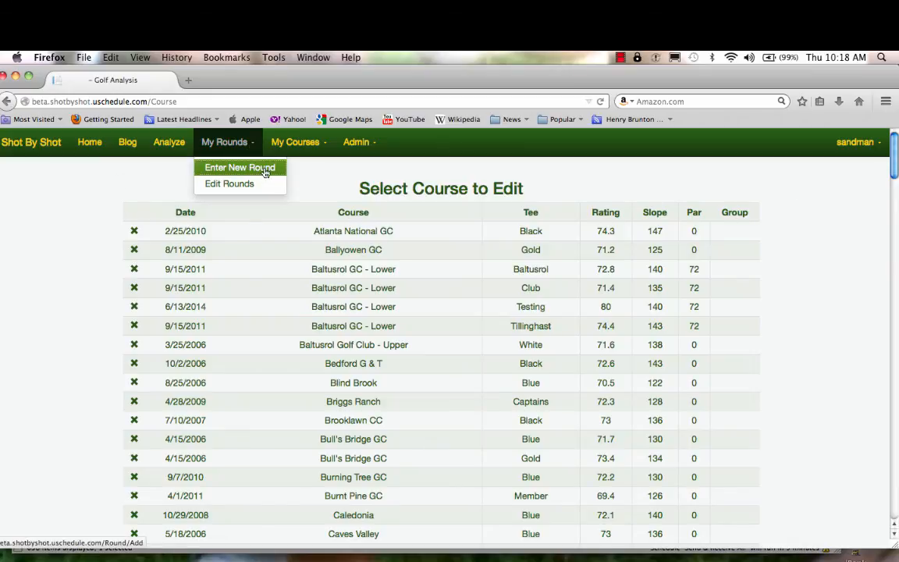
pyautogui.click(239, 167)
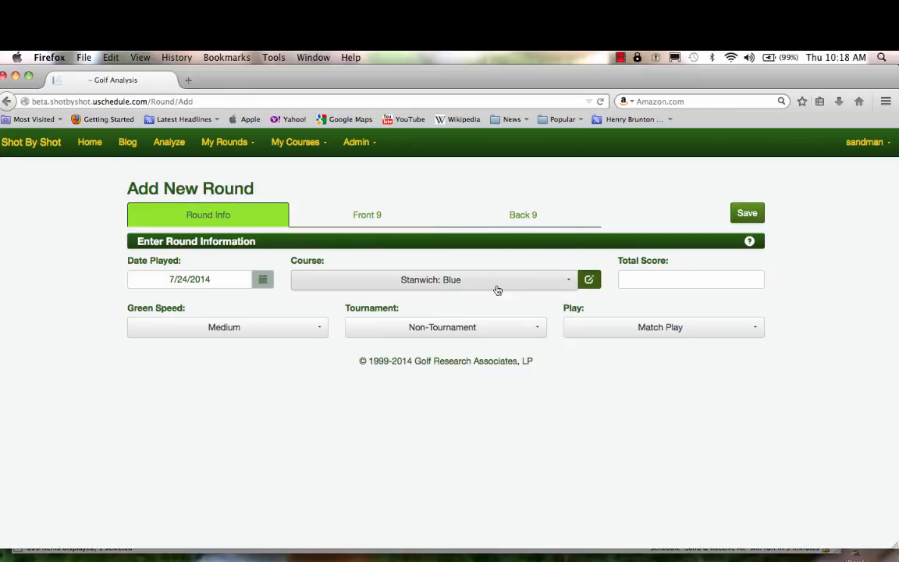
pyautogui.moveTo(570, 282)
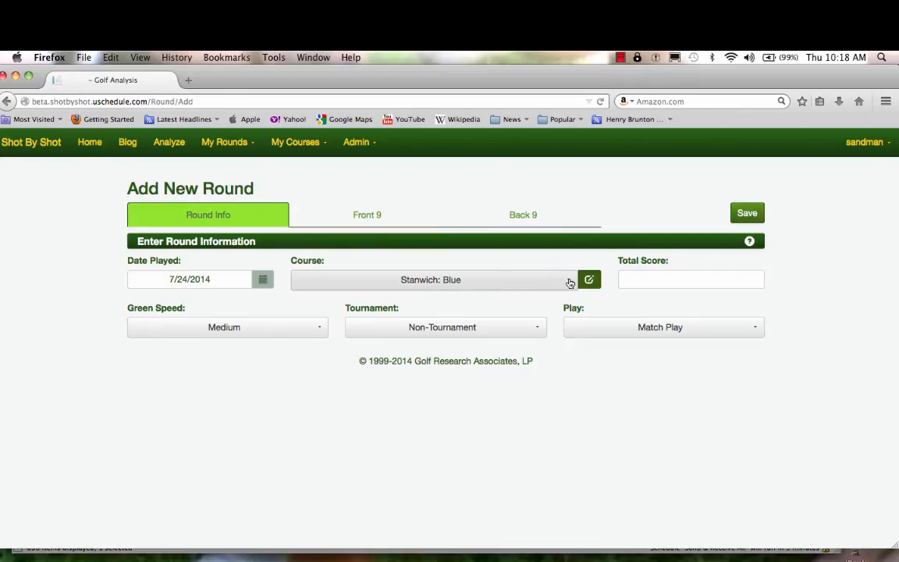
pyautogui.click(430, 280)
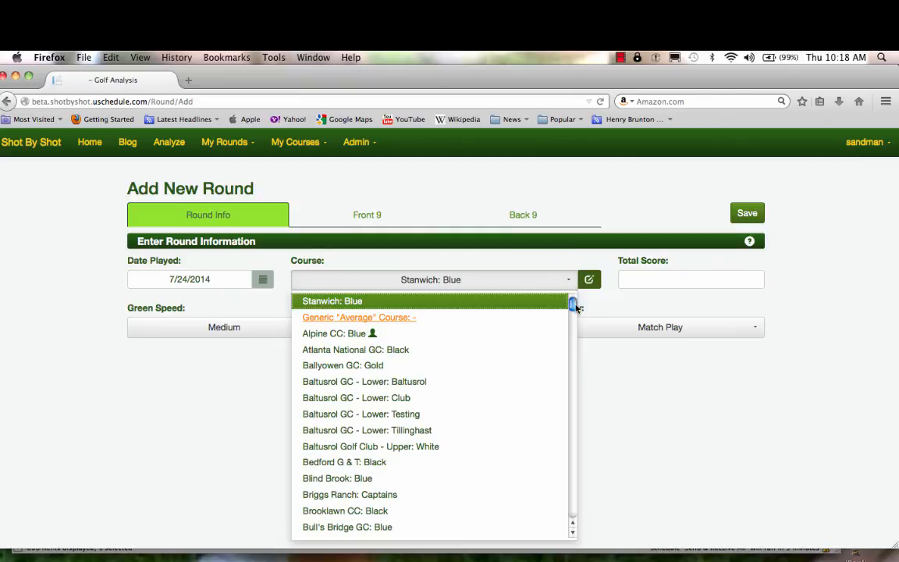
pyautogui.scroll(-3)
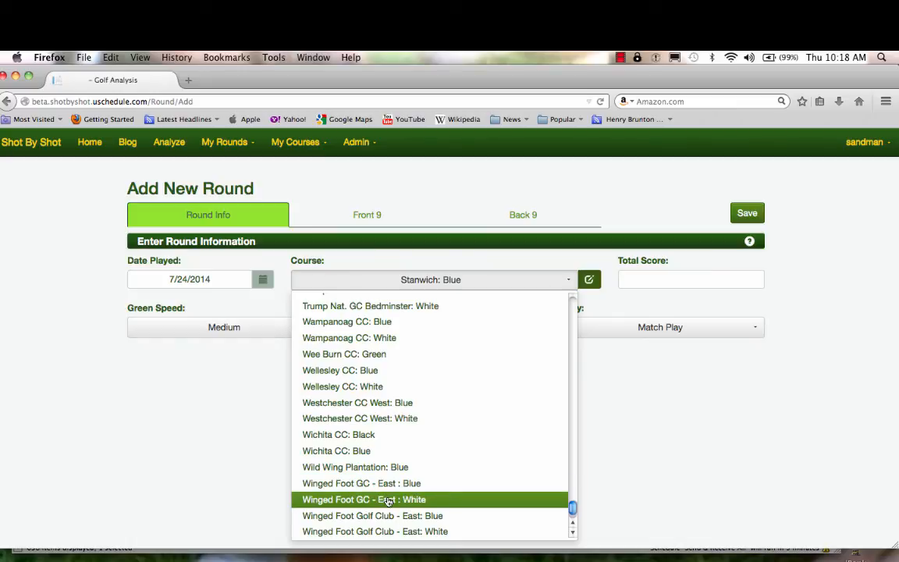
pyautogui.click(361, 483)
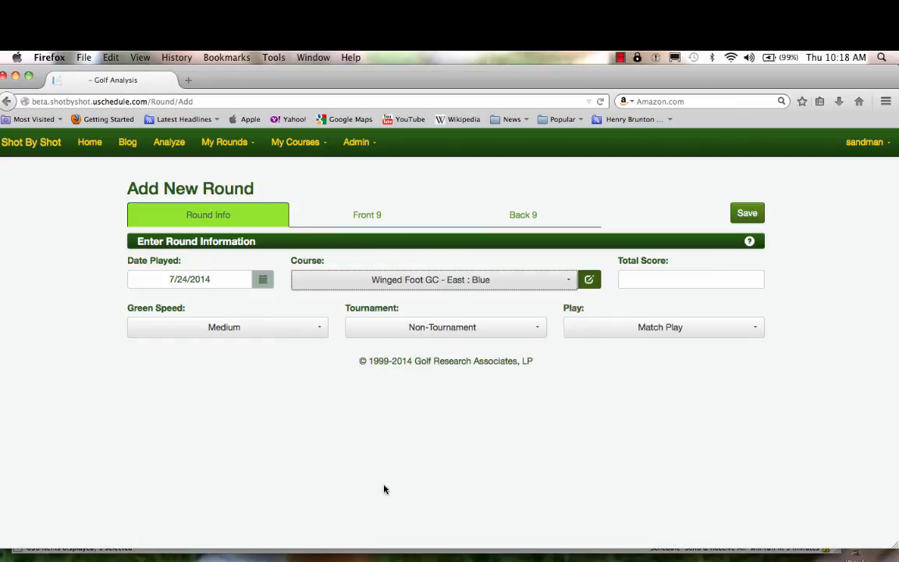
pyautogui.moveTo(855, 348)
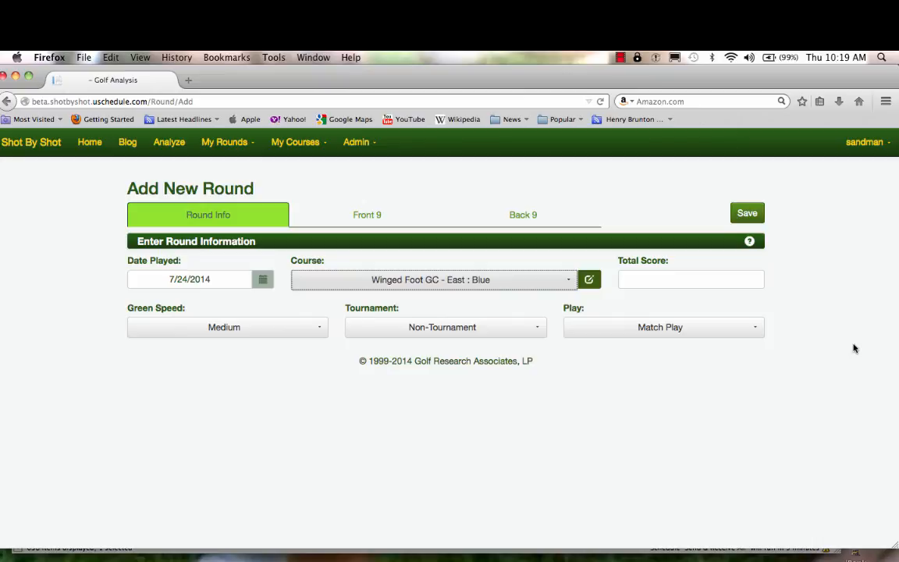